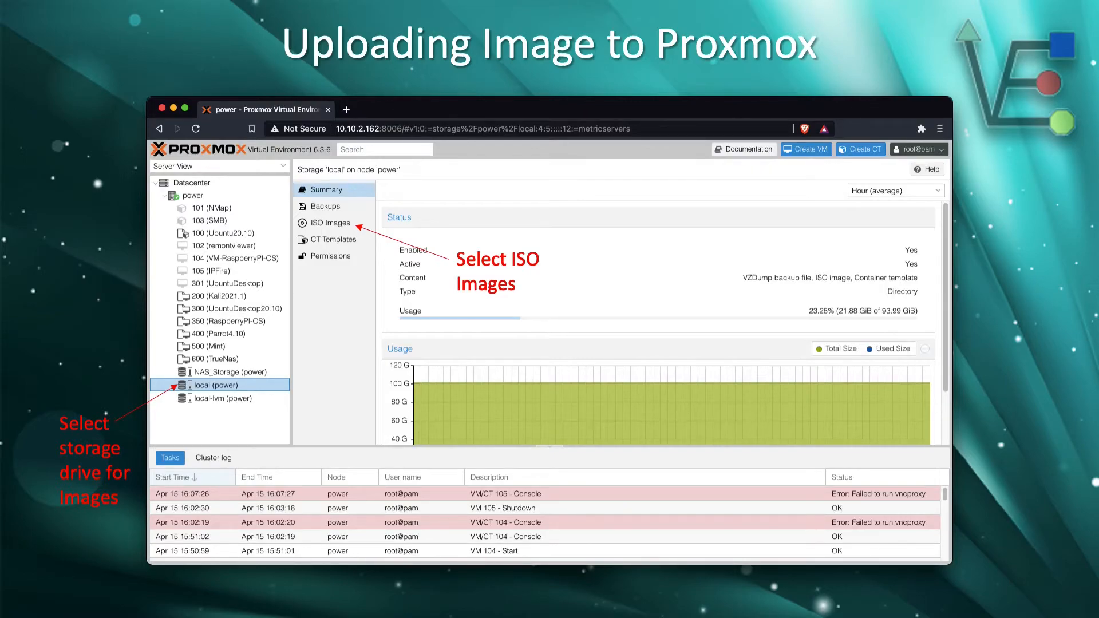
Step: Start a new ISO upload from the local (power) storage's ISO Images list
click(330, 223)
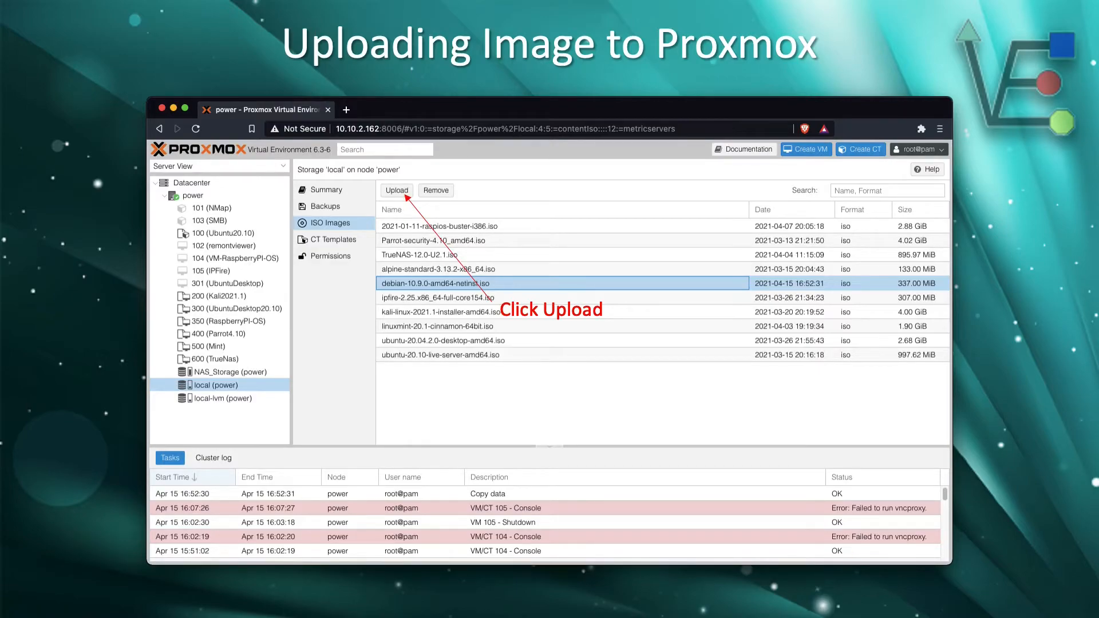
click(396, 190)
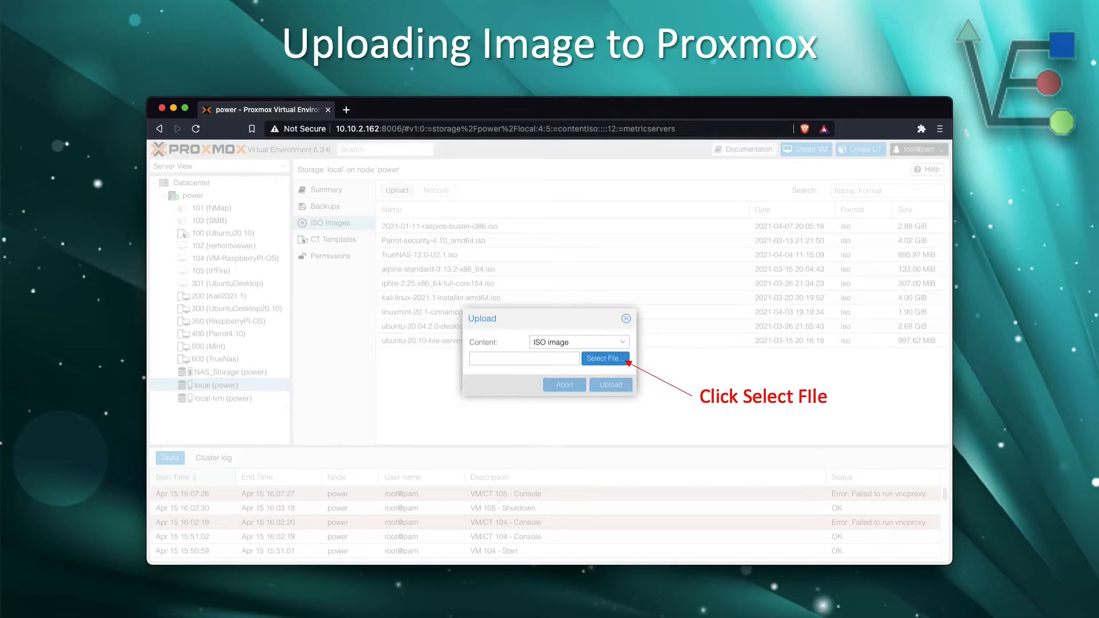
Step: Choose debian-10.9.0-amd64-netinst.iso from Downloads as the file to upload
click(605, 359)
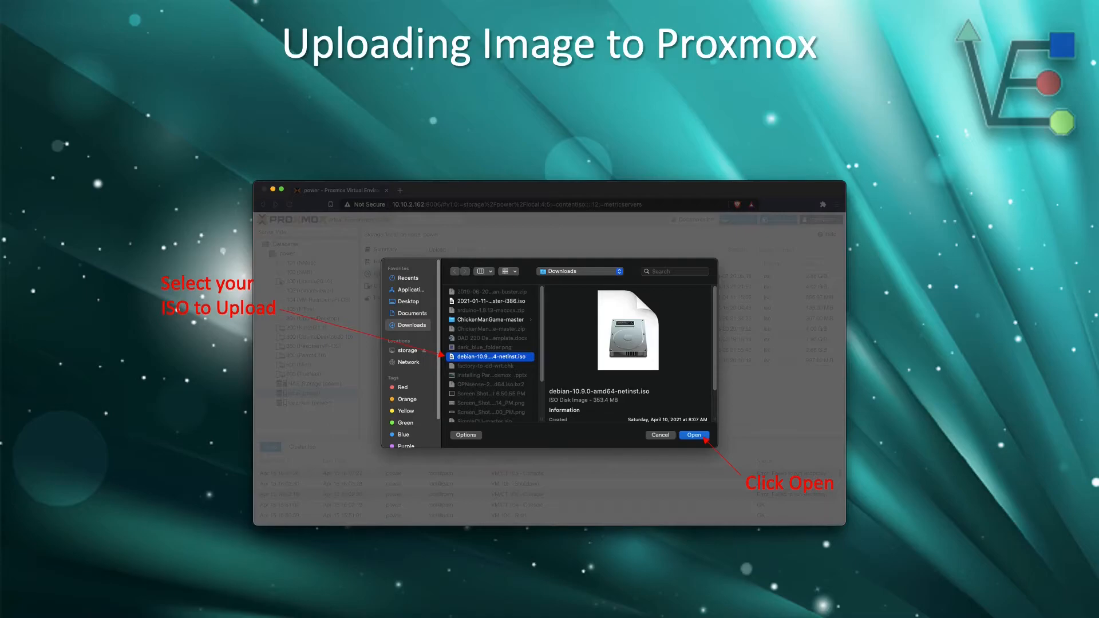
click(693, 435)
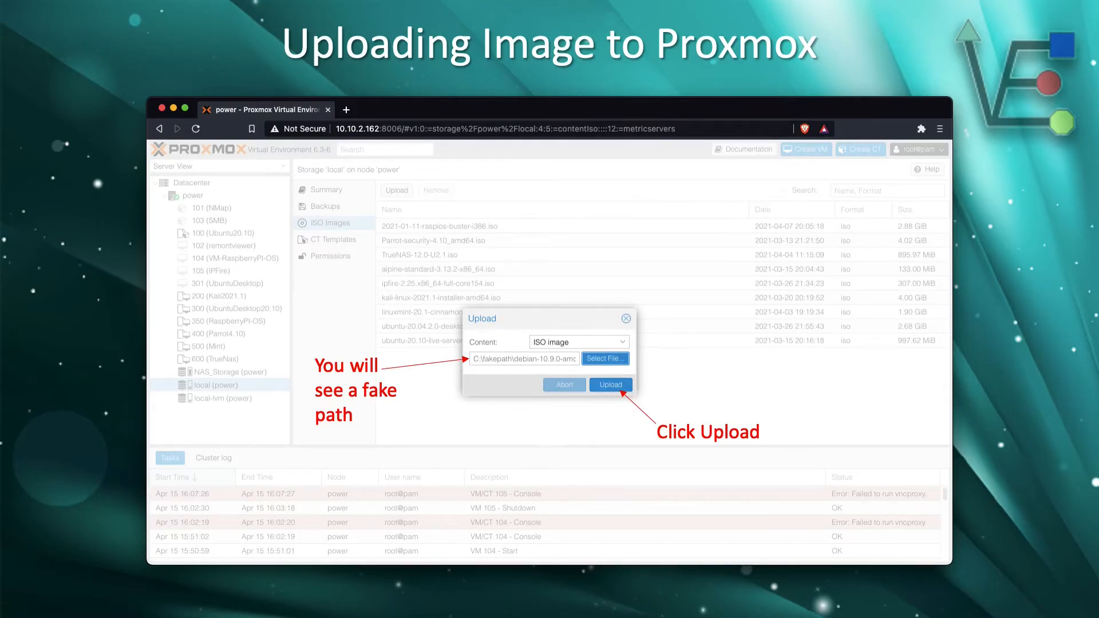
Step: Begin uploading the Debian netinst ISO to local storage, reaching about 58%
click(610, 384)
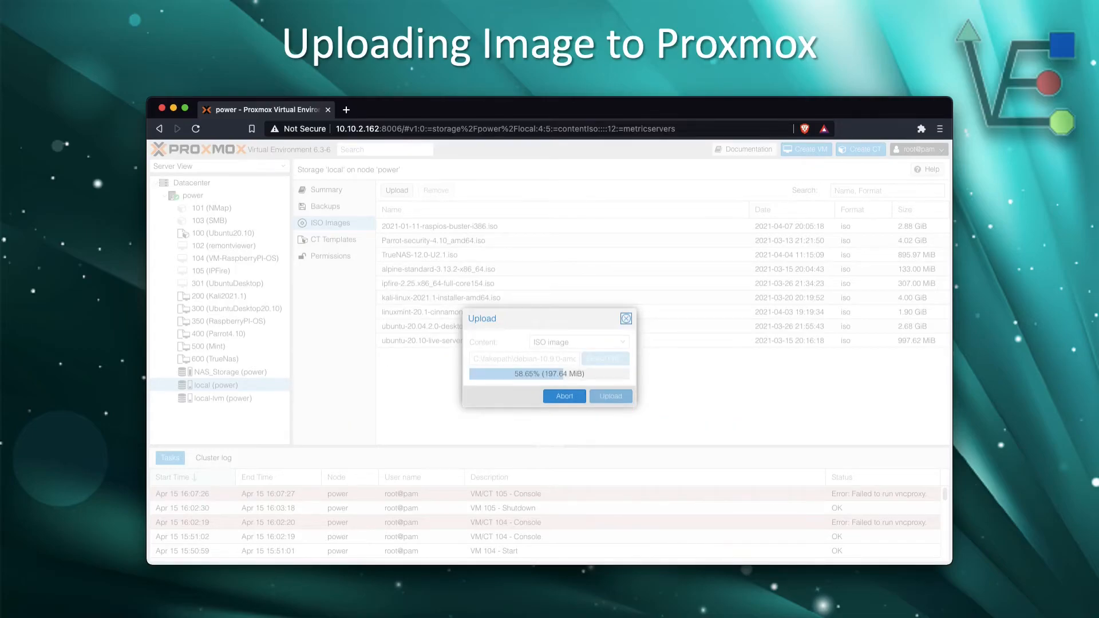